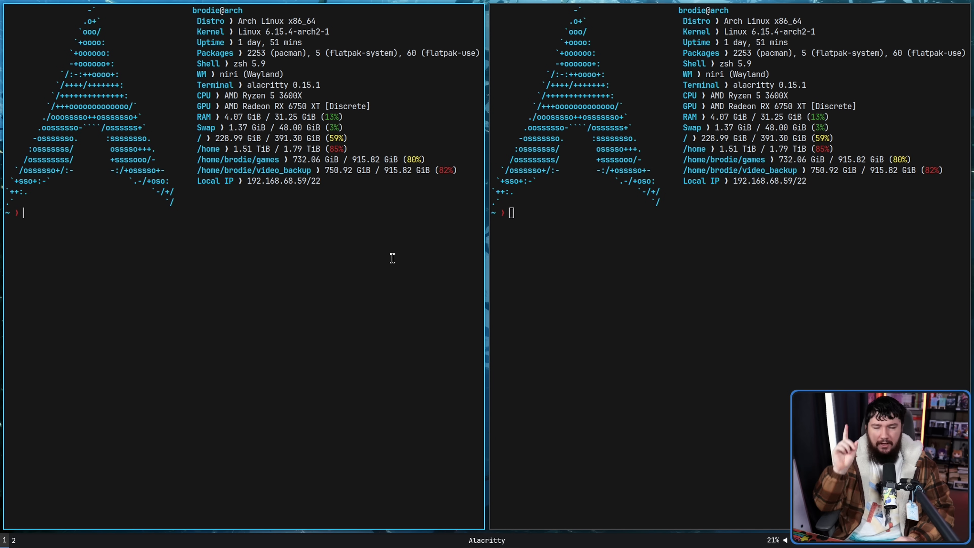
mouse_move(356, 246)
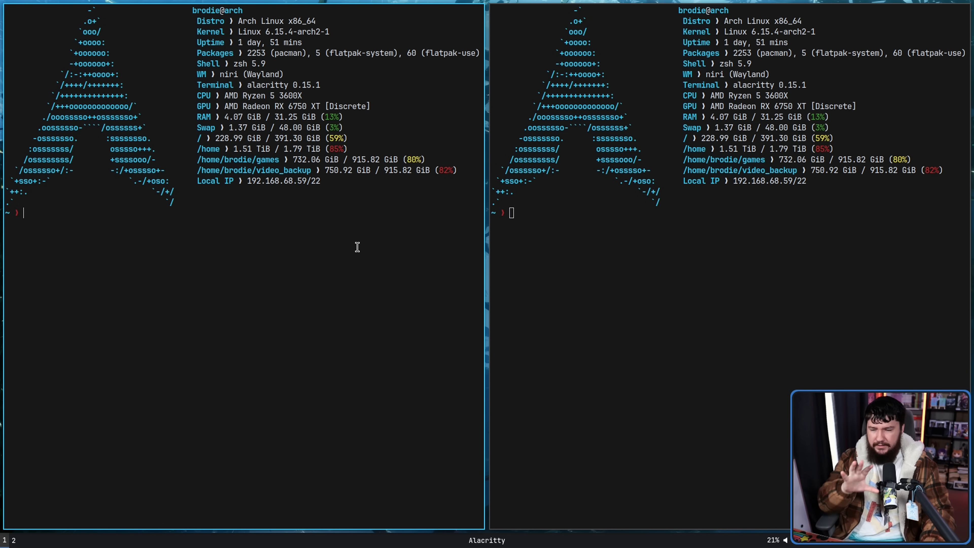